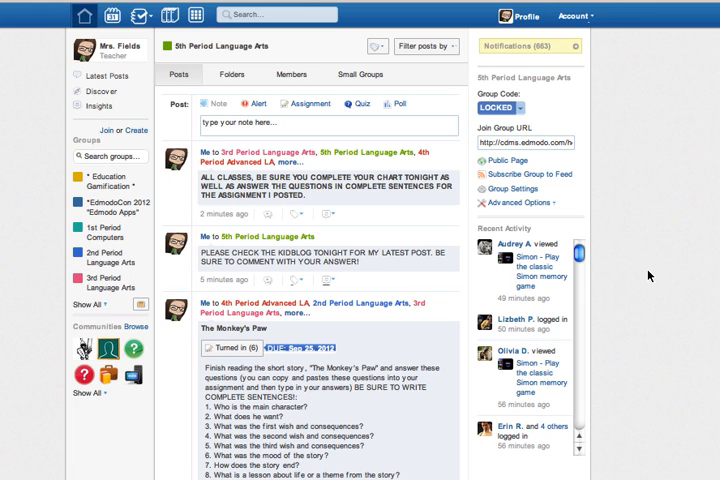
pyautogui.moveTo(651, 271)
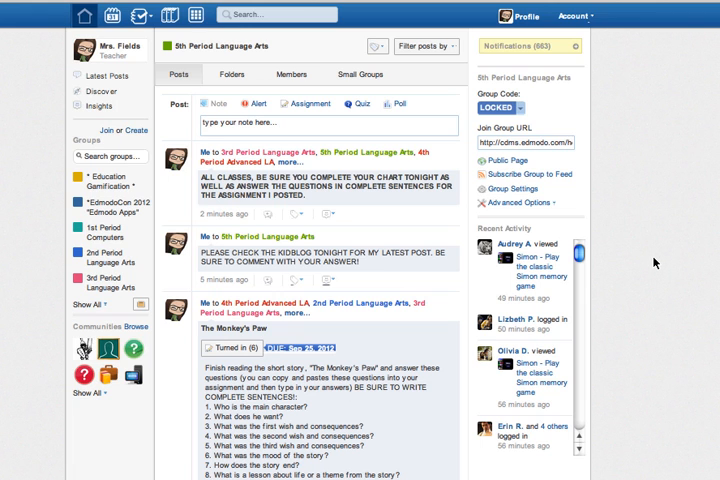
# Step: Scroll the 5th Period feed down to The Monkey's Paw post and its eight questions
pyautogui.scroll(-3)
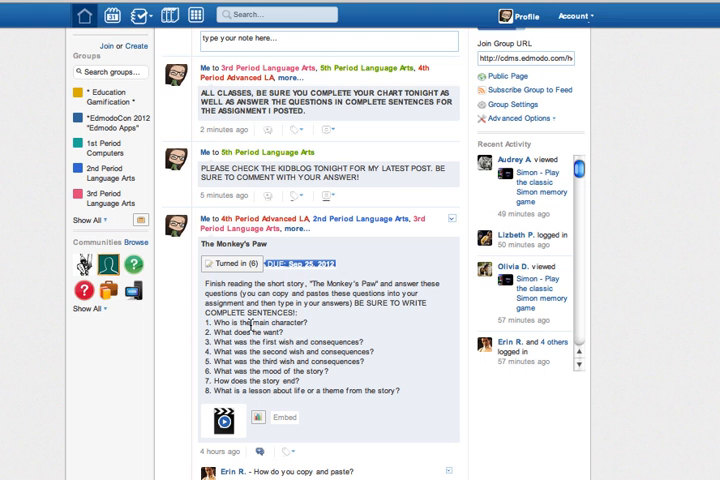
pyautogui.scroll(-3)
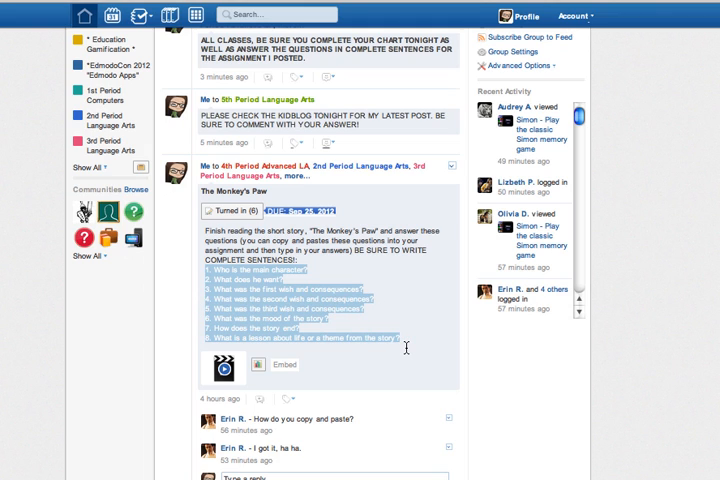
pyautogui.moveTo(437, 340)
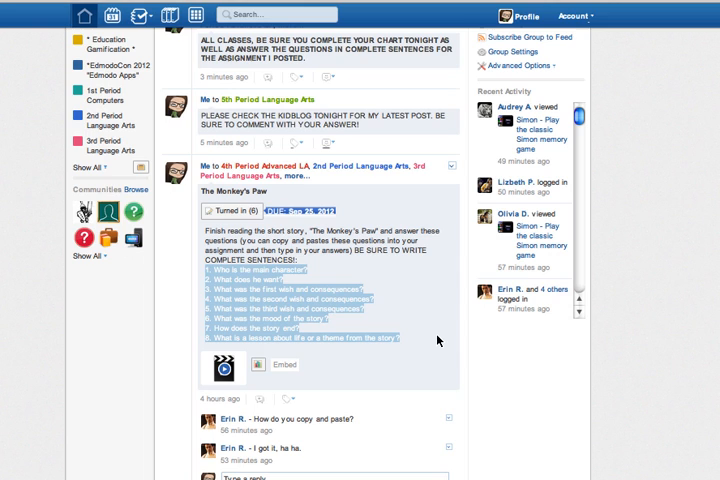
pyautogui.moveTo(432, 318)
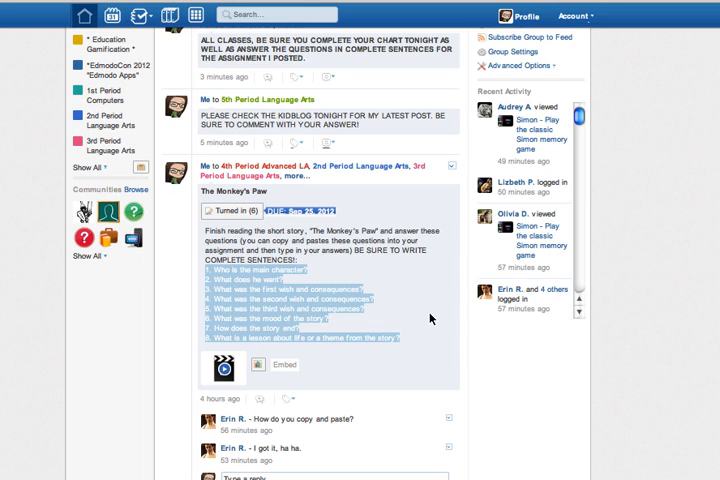
# Step: Copy the selected eight Monkey's Paw questions to the clipboard
pyautogui.press('cmd+c')
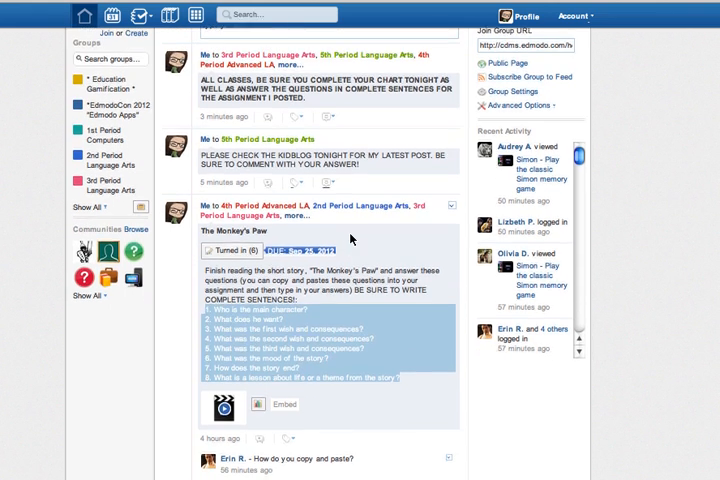
pyautogui.scroll(-3)
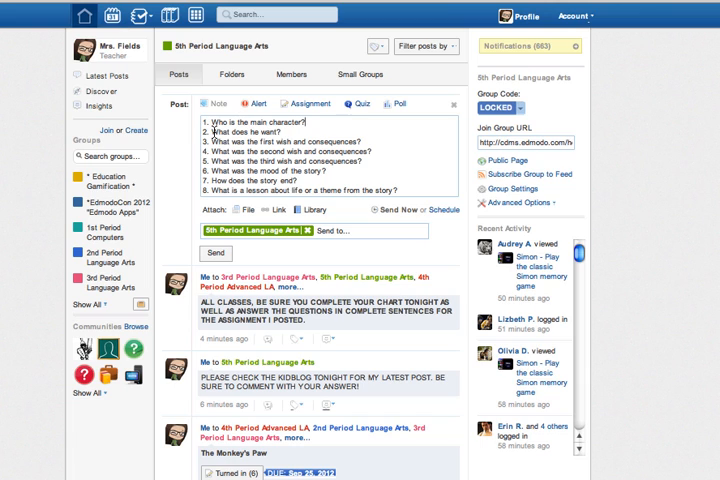
pyautogui.moveTo(256, 240)
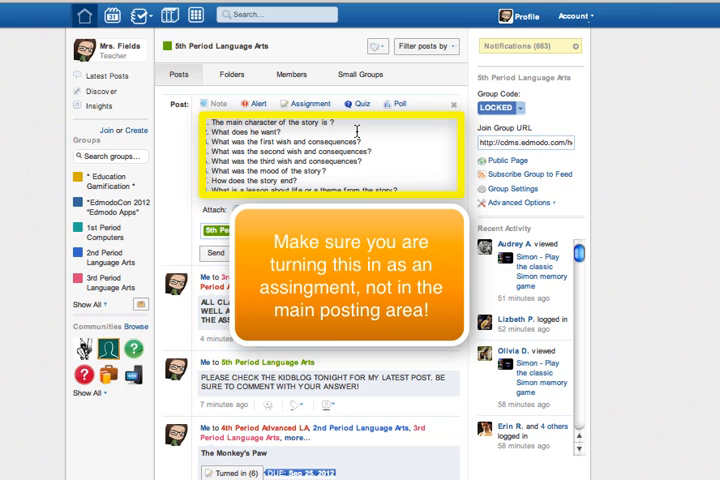
# Step: Complete answer 1 with 'Mr. White.' and select a word in question 2
pyautogui.write('Mr. White.')
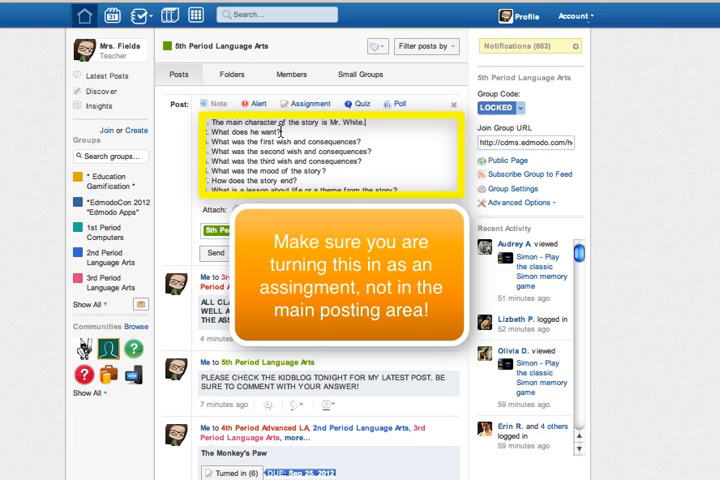
pyautogui.doubleClick(266, 132)
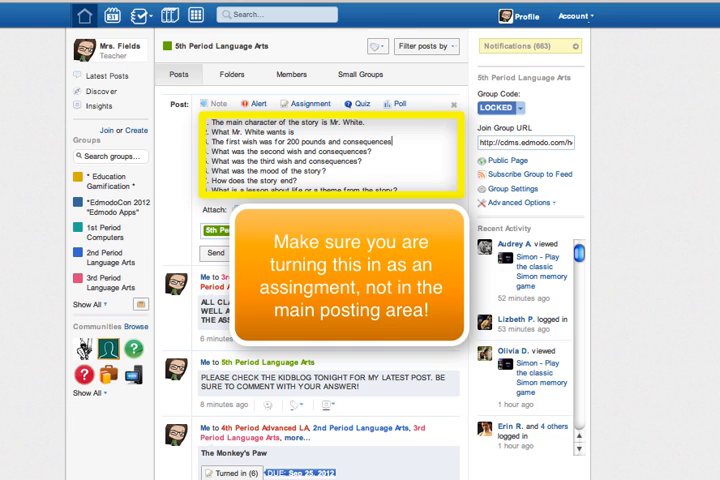
# Step: Type 'we' to continue the 200-pound wish consequences sentence
pyautogui.write('we')
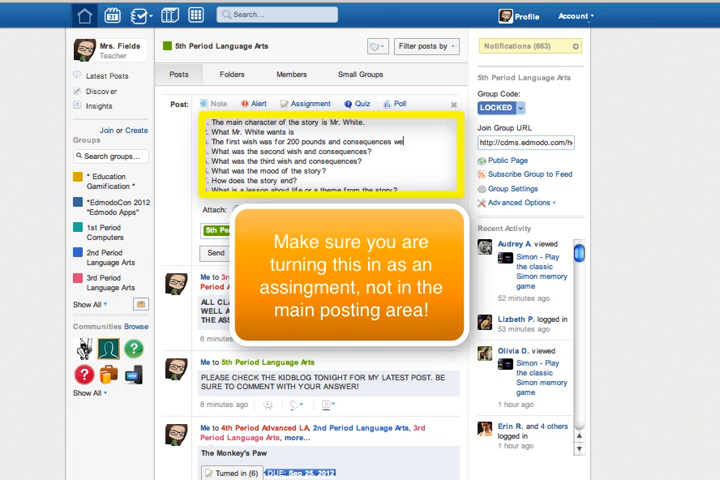